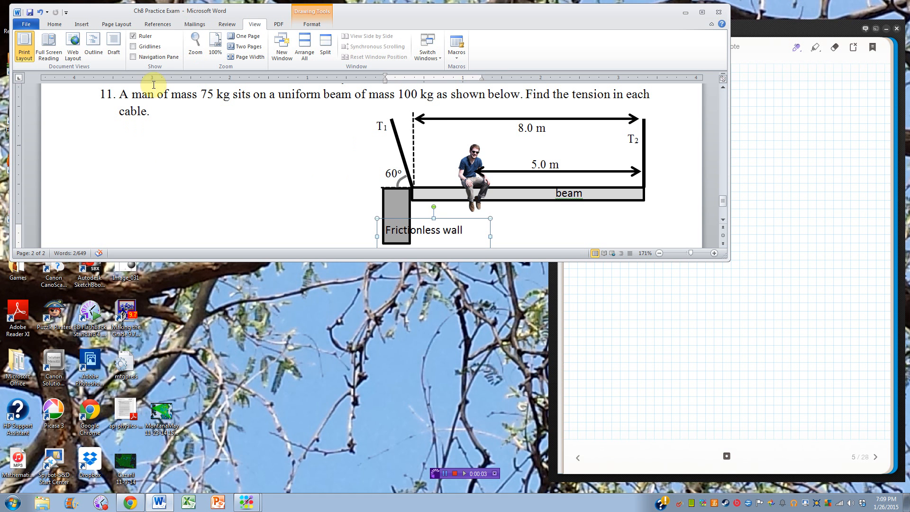
pyautogui.moveTo(446, 194)
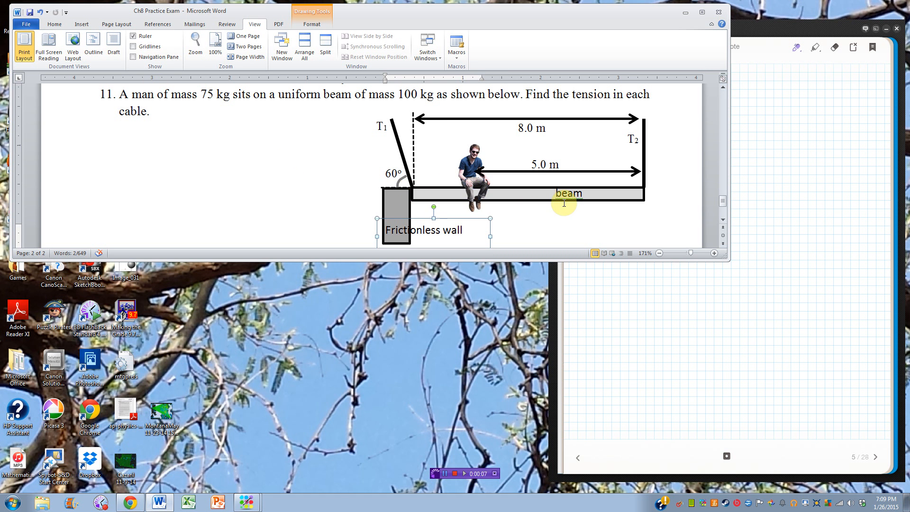
pyautogui.moveTo(464, 177)
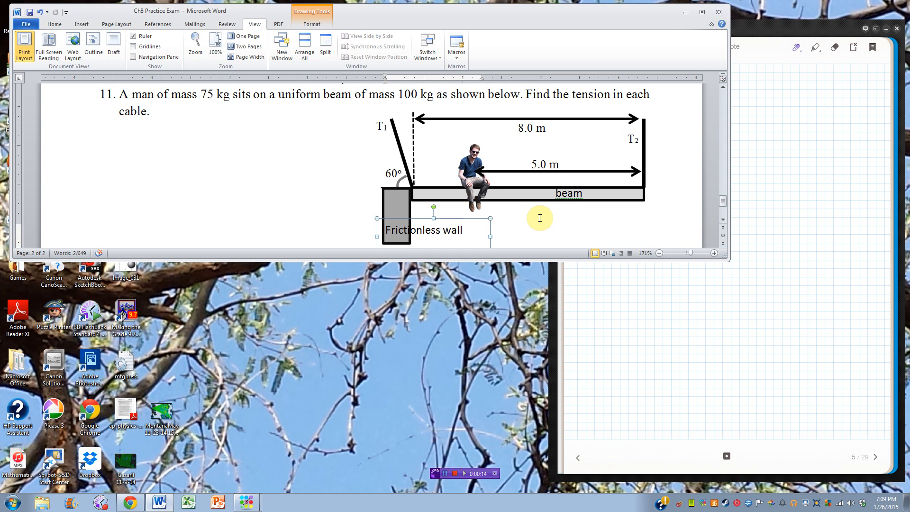
pyautogui.moveTo(234, 137)
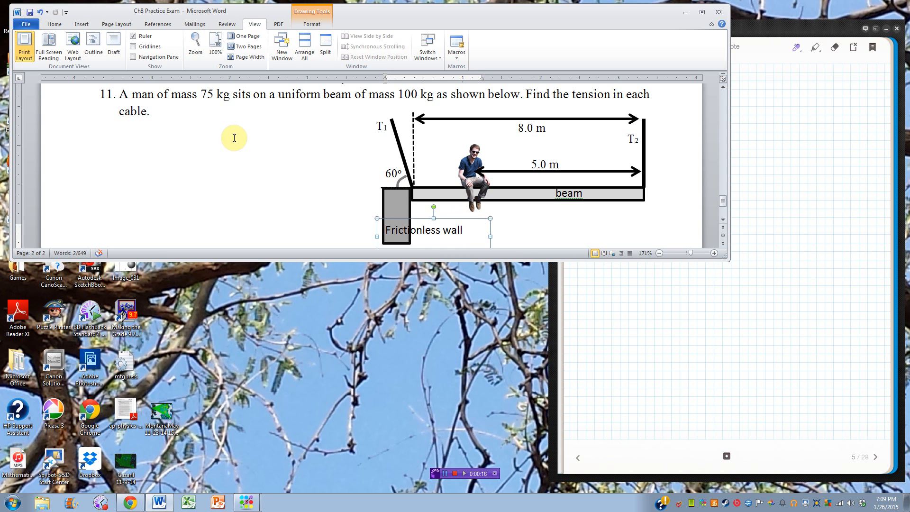
pyautogui.moveTo(458, 164)
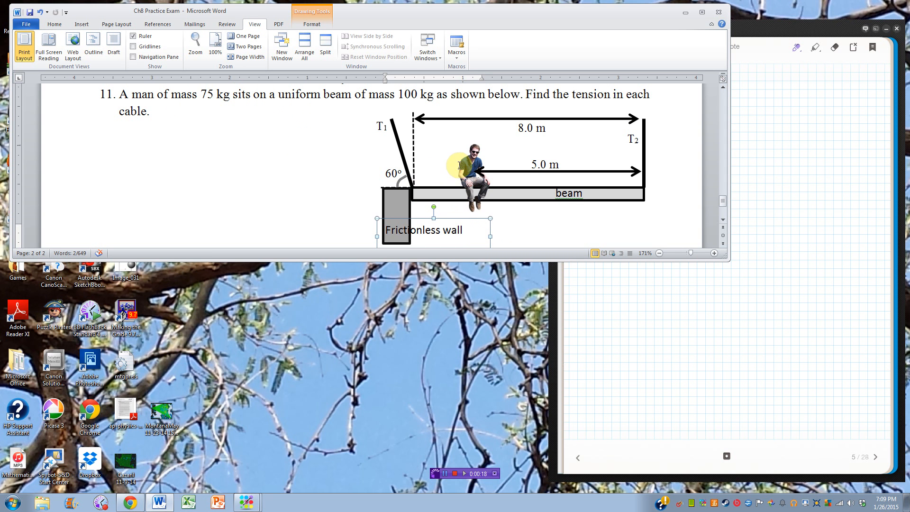
pyautogui.moveTo(427, 134)
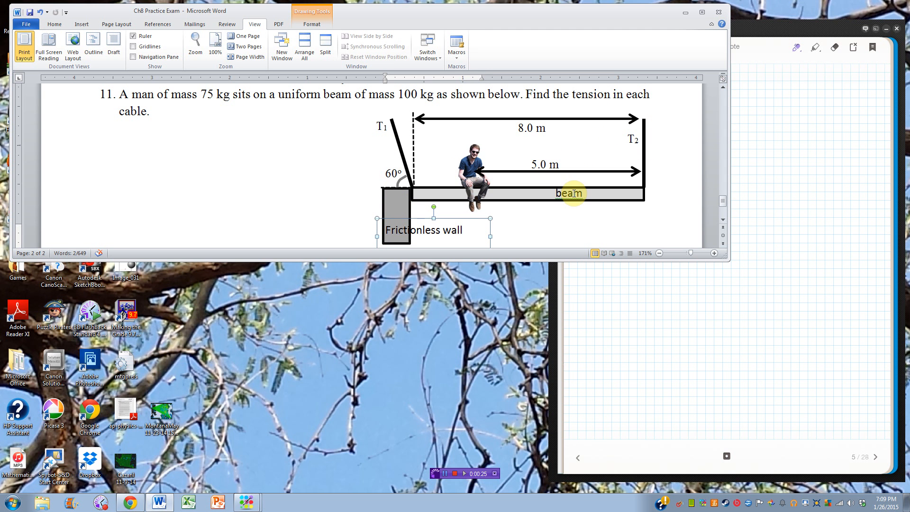
pyautogui.moveTo(364, 193)
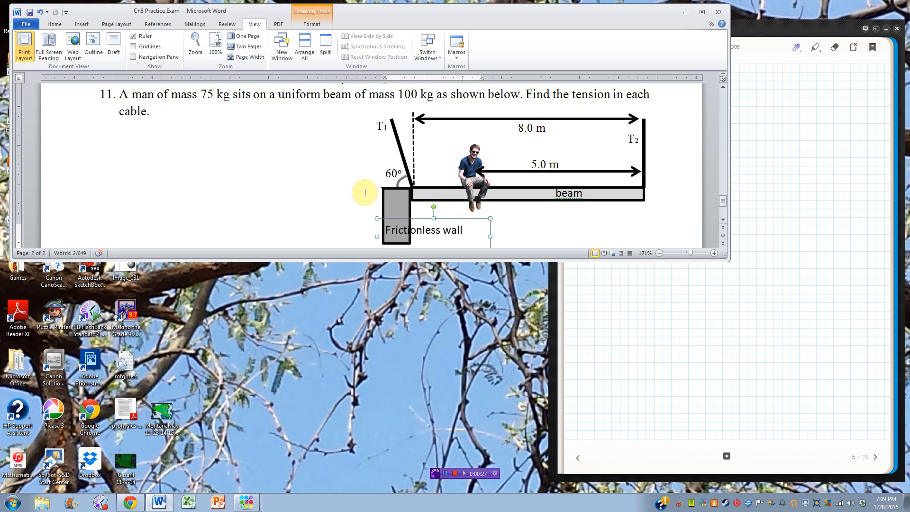
pyautogui.moveTo(409, 194)
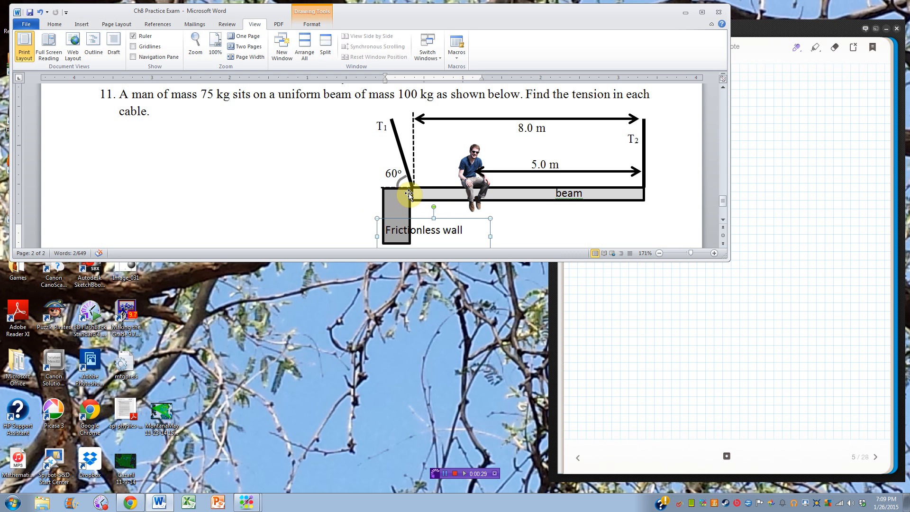
pyautogui.moveTo(532, 190)
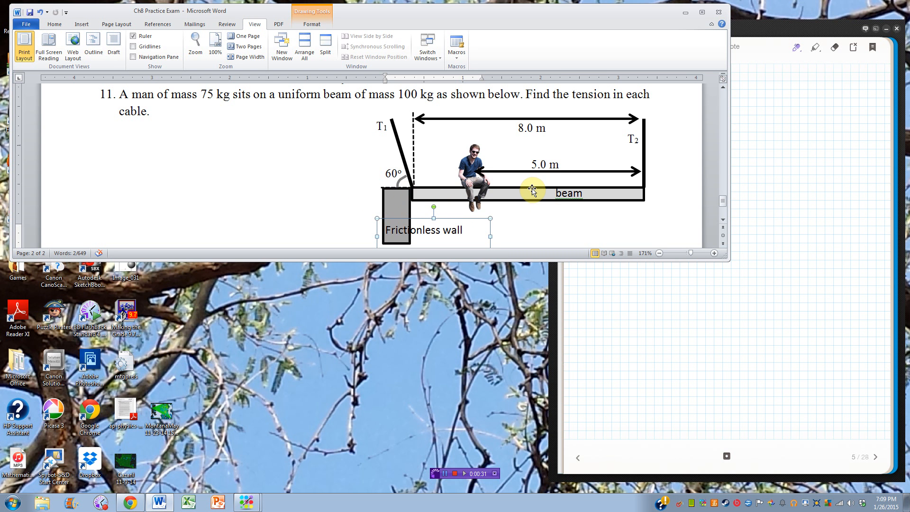
pyautogui.moveTo(432, 200)
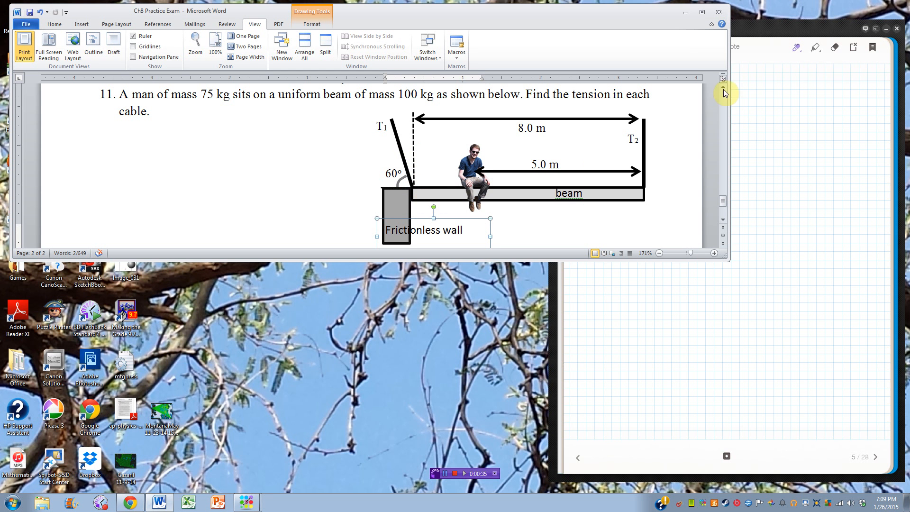
pyautogui.moveTo(759, 36)
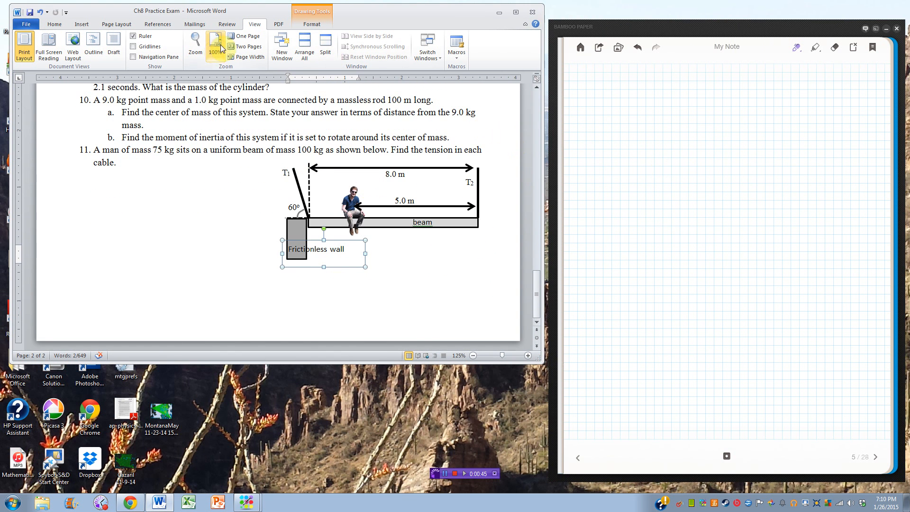
# Zoom the Word document so the beam diagram fills the window beside the note page.
pyautogui.click(195, 44)
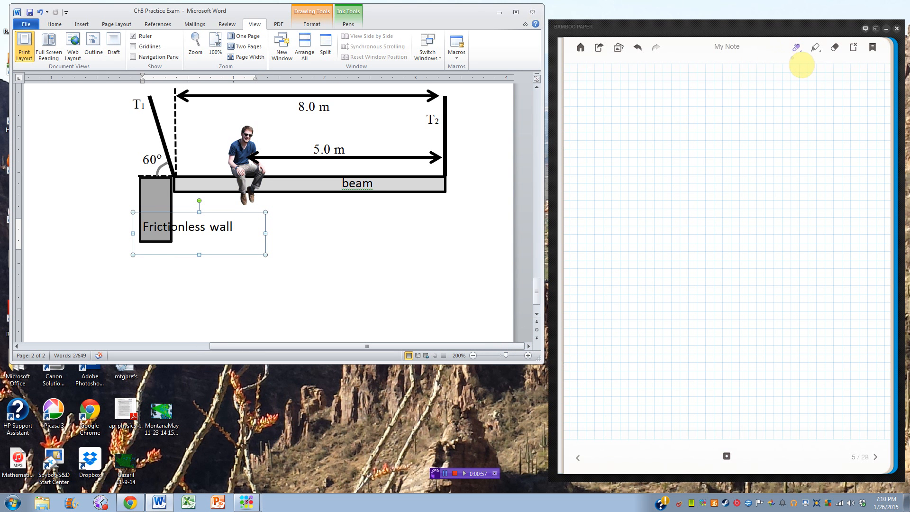
# Handwrite ΣFy = 0 at the top left of the note page with the pen.
pyautogui.click(795, 47)
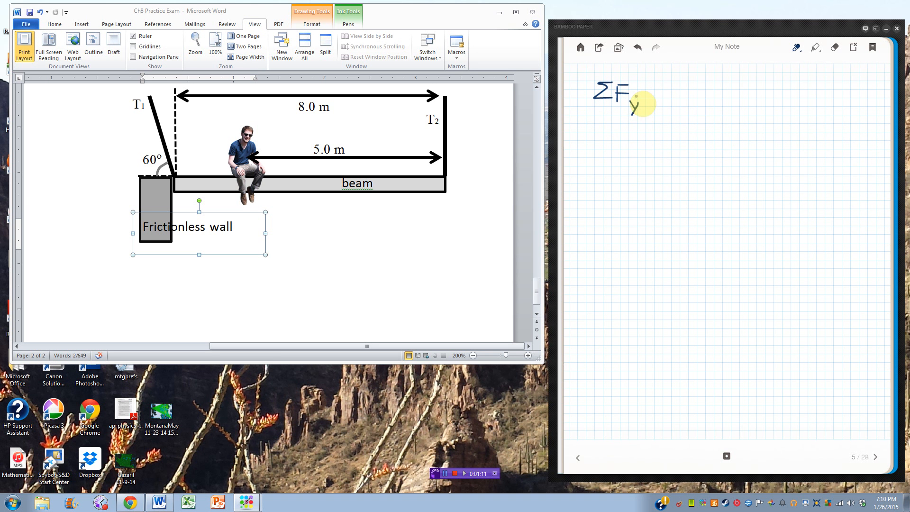
pyautogui.write('=0')
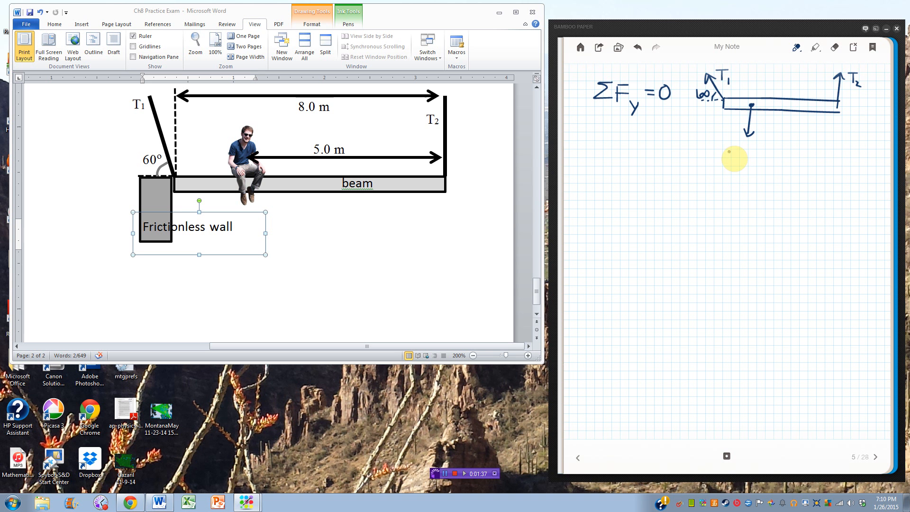
pyautogui.moveTo(525, 157)
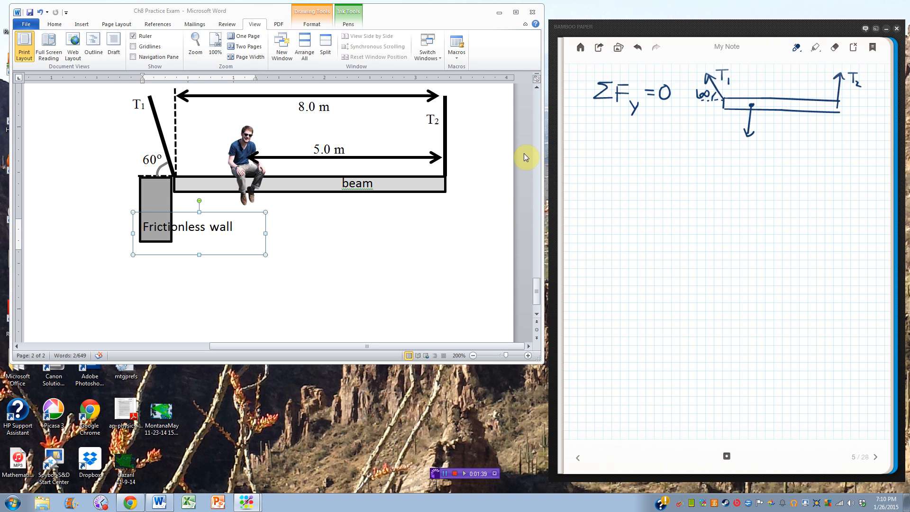
# Draw the beam with T1 at 60°, T2, and downward arrows labelled 735 N and 980 N.
pyautogui.scroll(3)
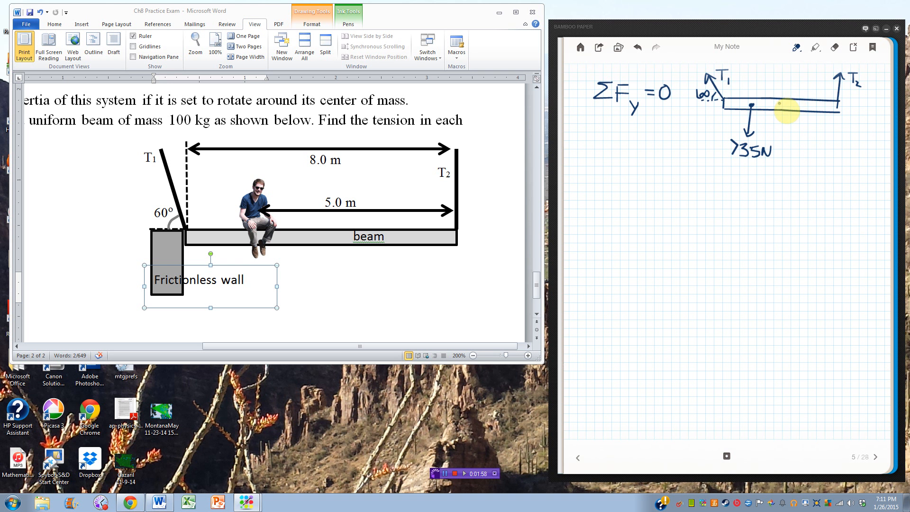
pyautogui.click(796, 48)
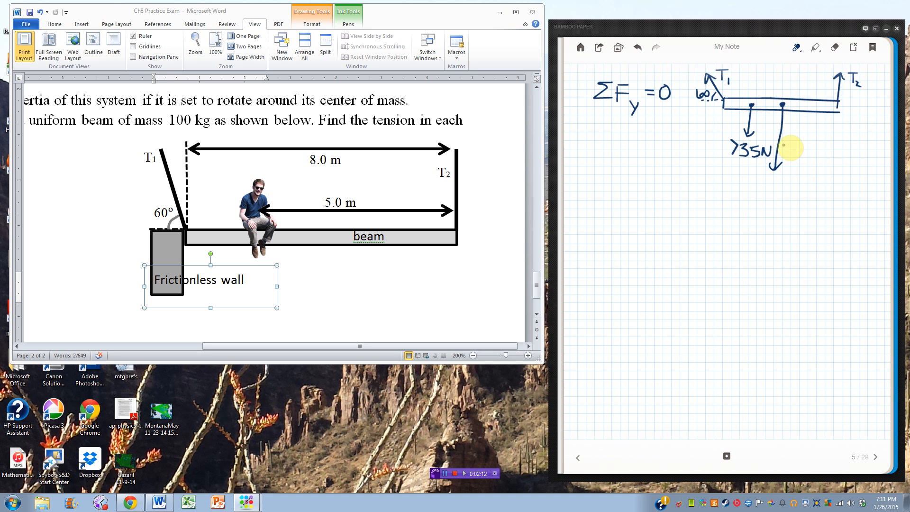
pyautogui.moveTo(792, 159)
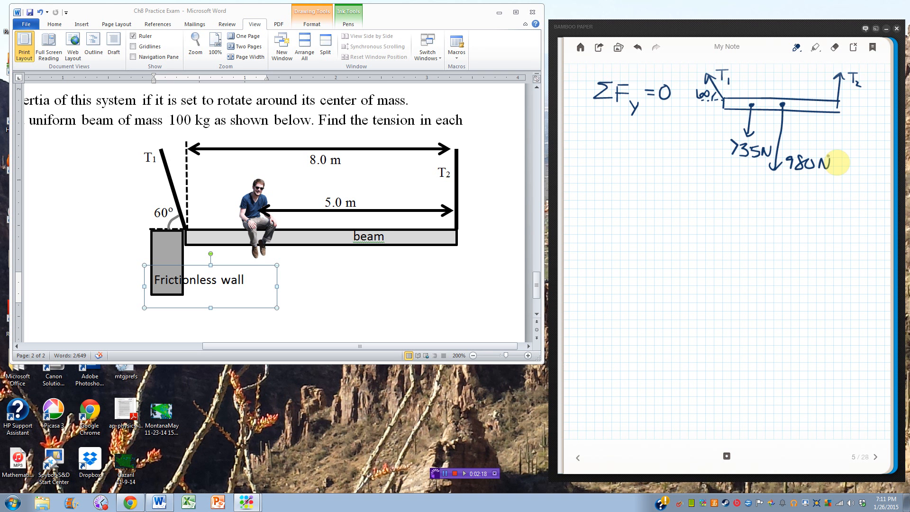
# Mark the 3 m distance from the wall in green ink.
pyautogui.click(797, 48)
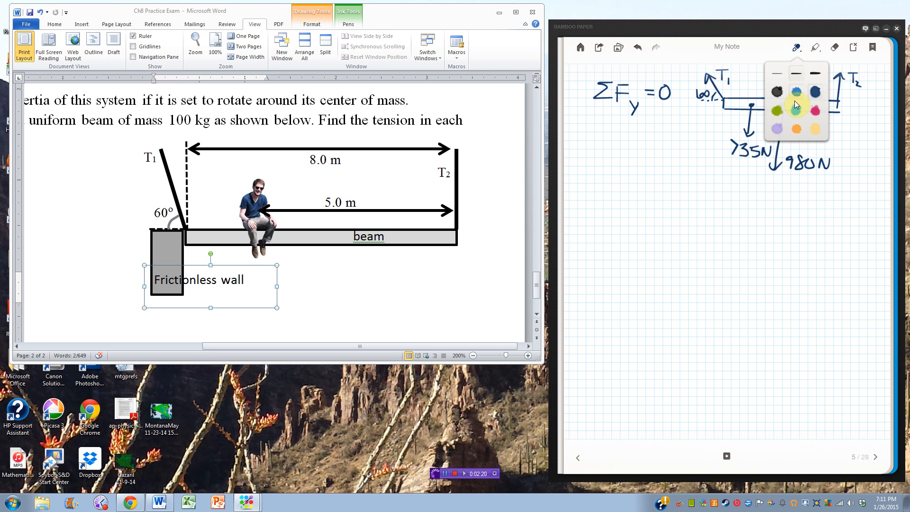
pyautogui.click(813, 91)
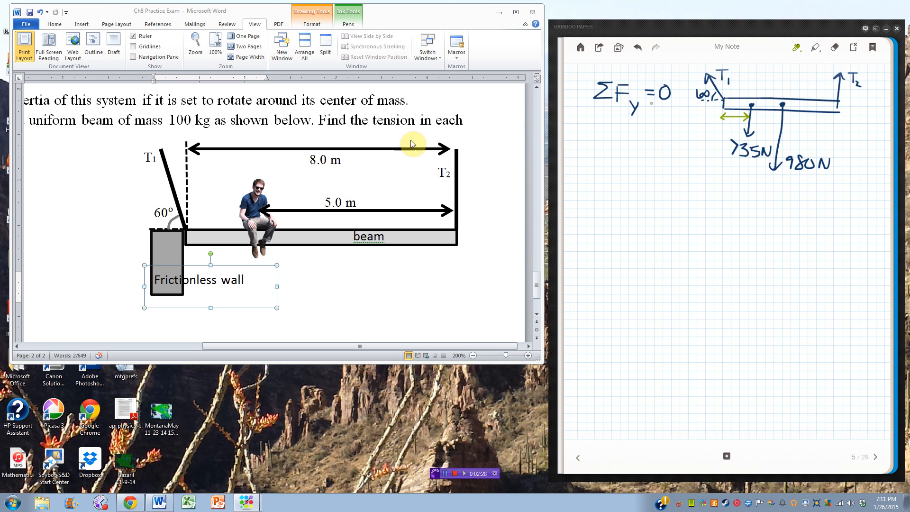
pyautogui.moveTo(454, 209)
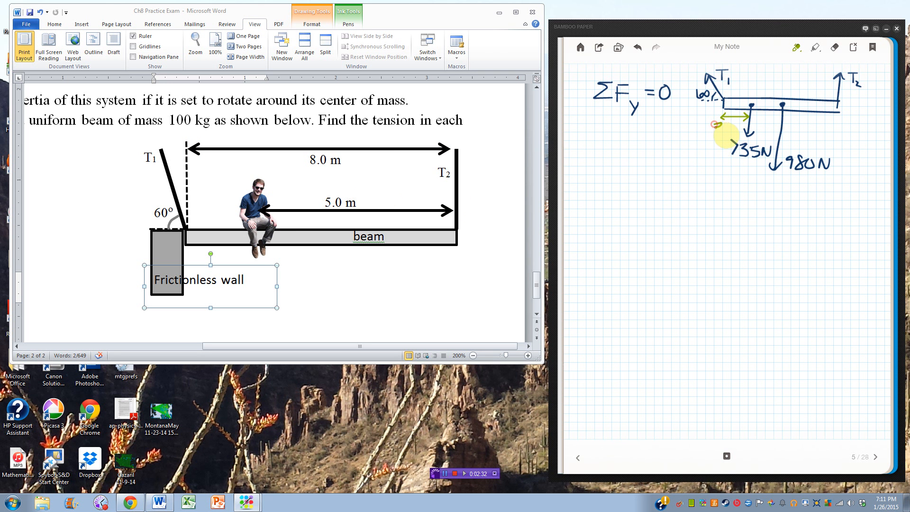
pyautogui.click(795, 47)
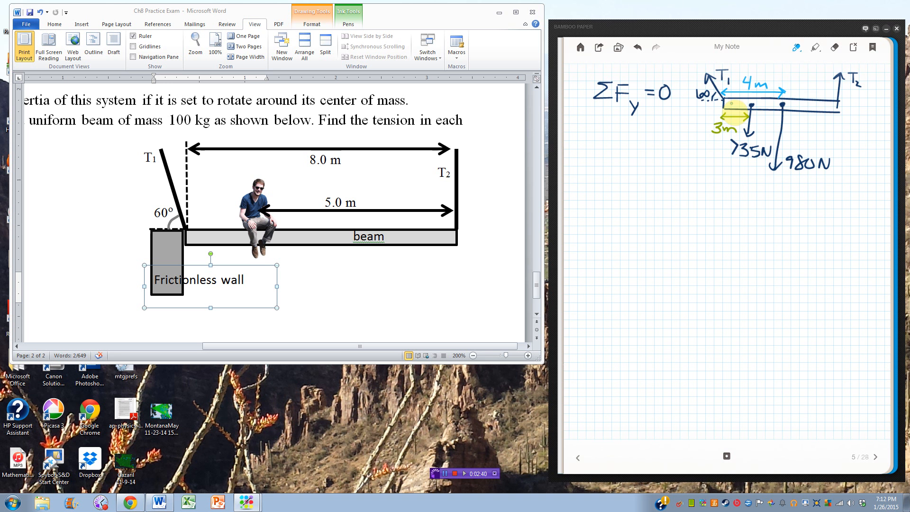
# Mark the 4 m distance in blue and the 8 m distance in pink.
pyautogui.click(795, 48)
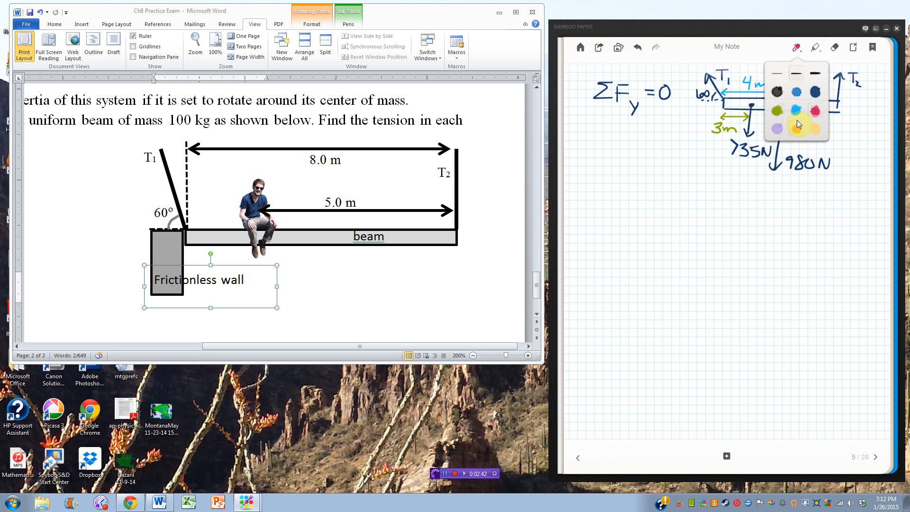
pyautogui.moveTo(730, 69)
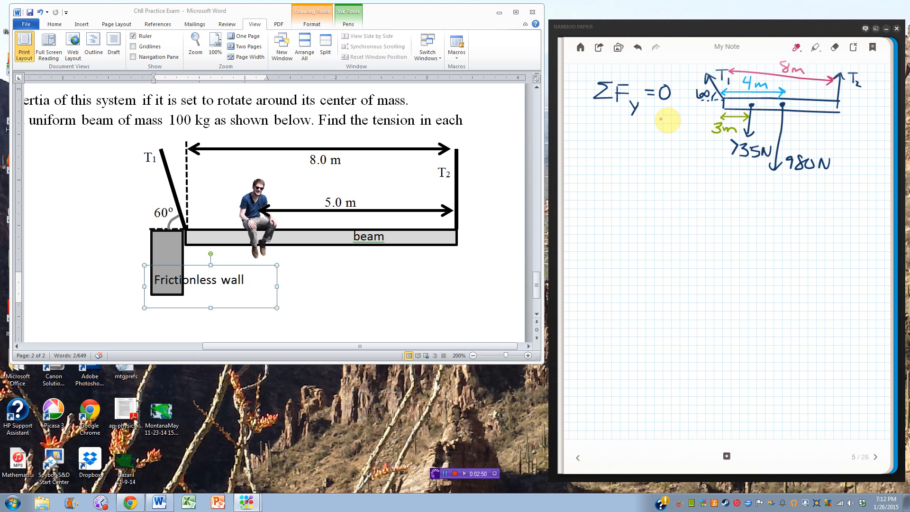
pyautogui.click(795, 47)
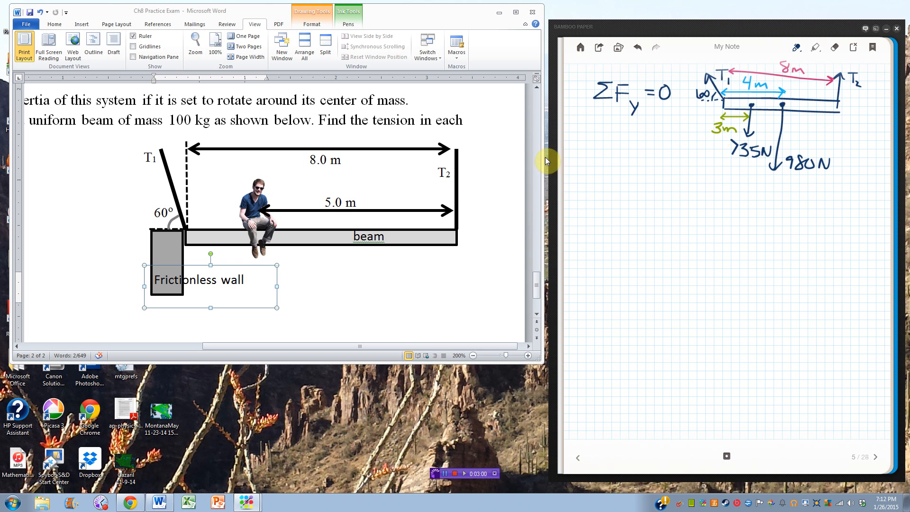
# Write T2 + T1 sin60 − 735 − 980 = 0 and simplify to T2 + T1 sin60 = 1715.
pyautogui.write('T₂ + T sin')
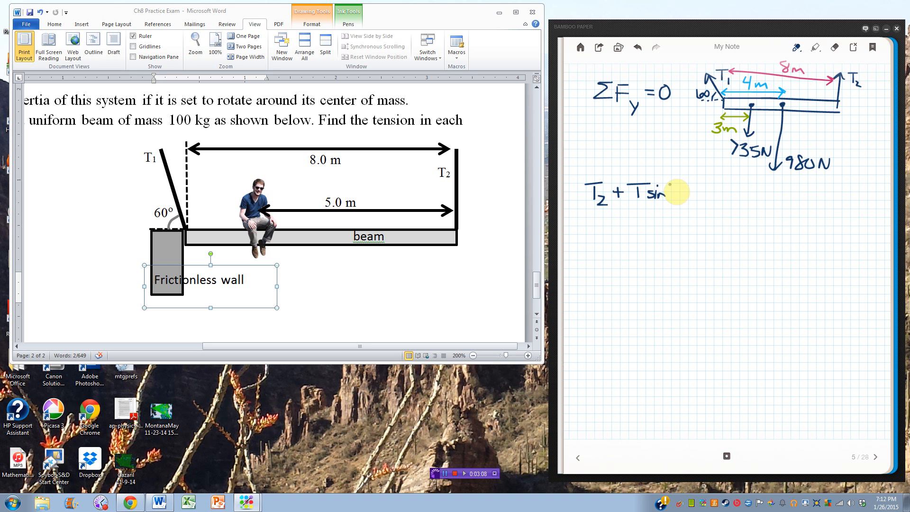
pyautogui.write('60 - 735 - 98')
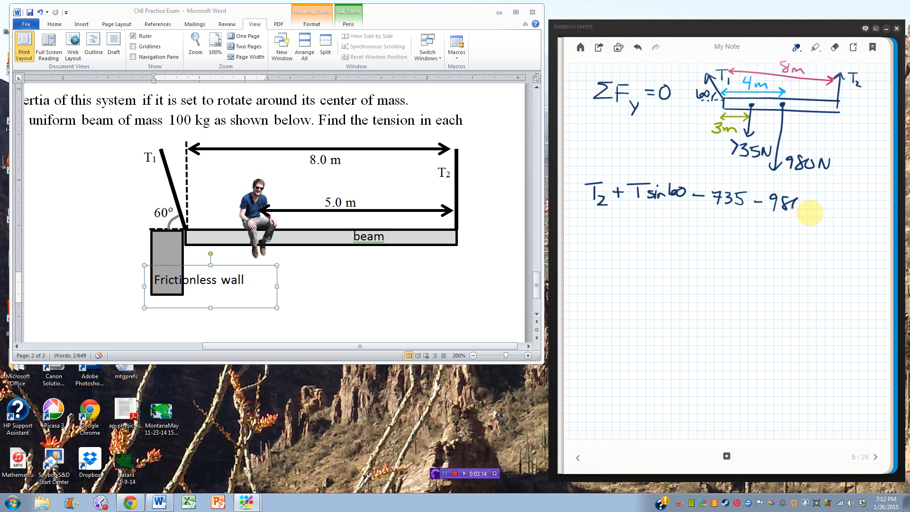
pyautogui.moveTo(800, 203)
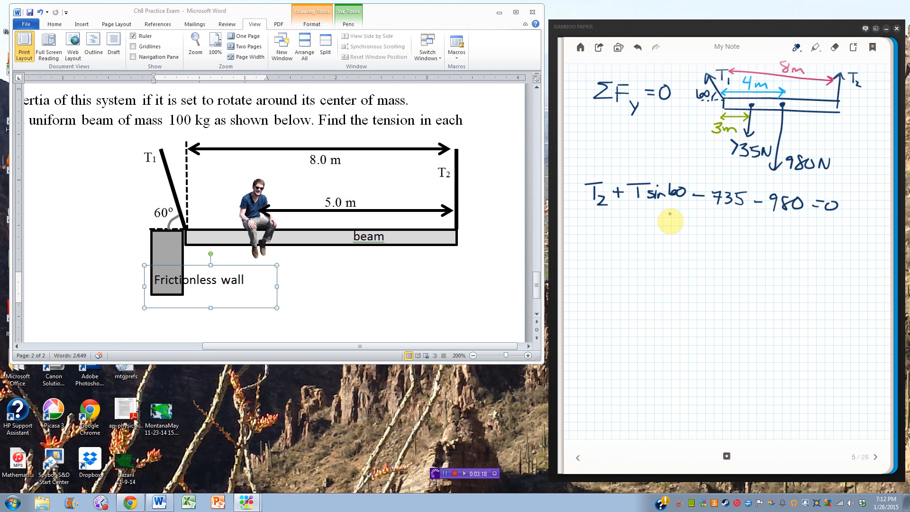
pyautogui.moveTo(696, 162)
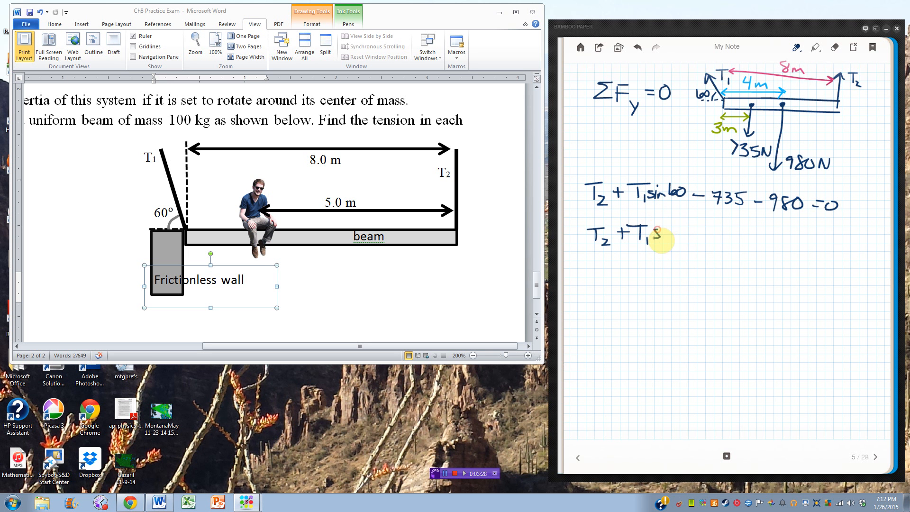
pyautogui.write('sin60 =')
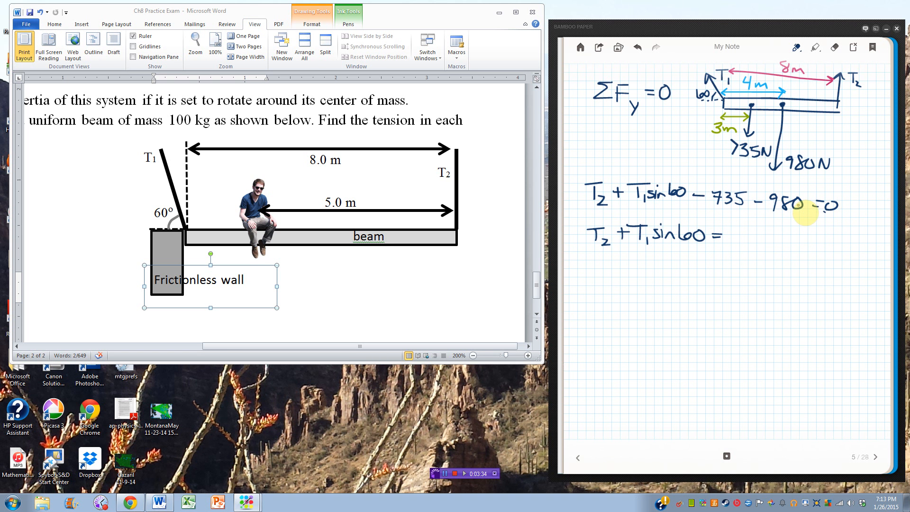
pyautogui.moveTo(632, 170)
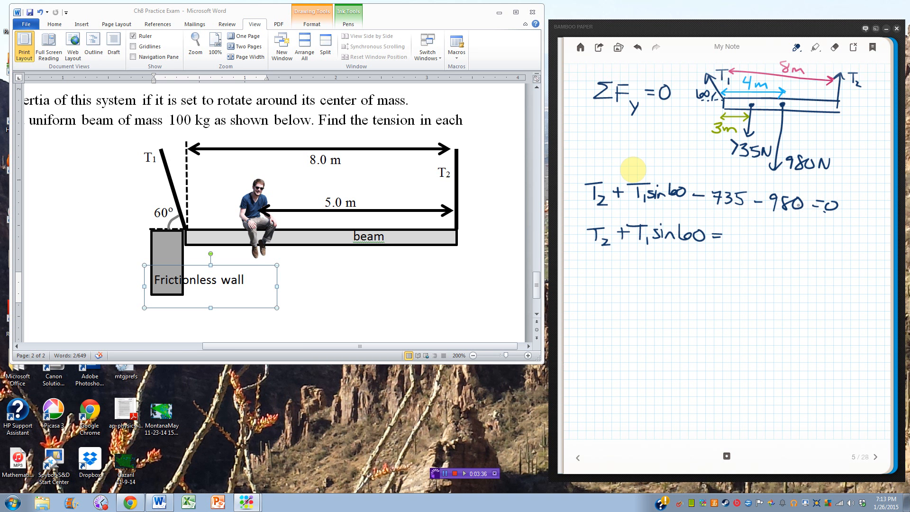
pyautogui.write('170')
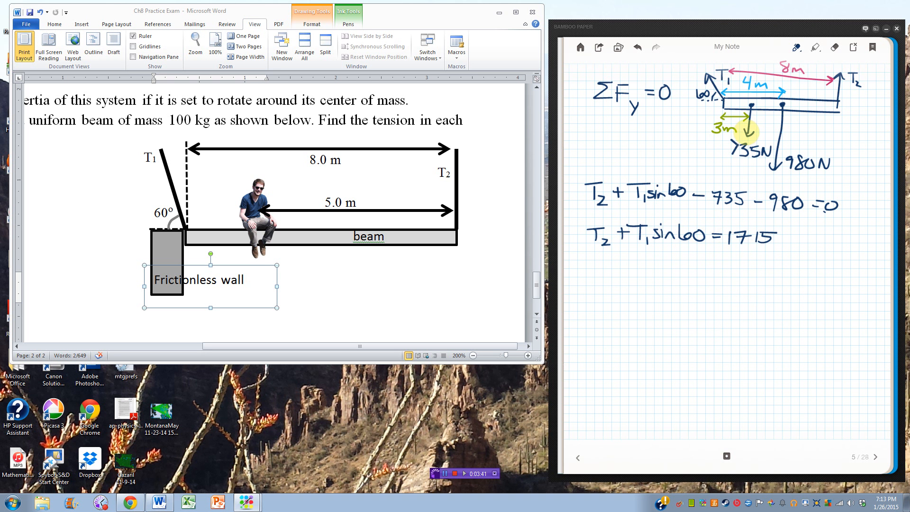
pyautogui.click(796, 48)
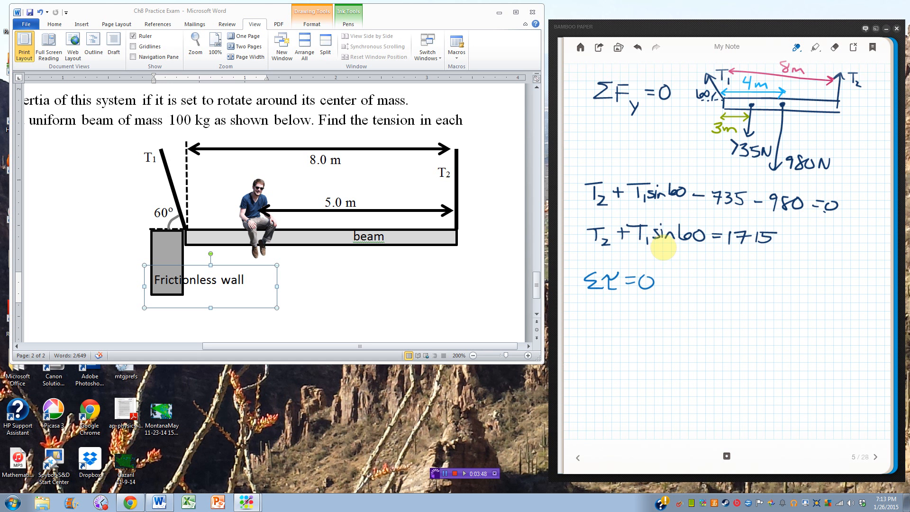
pyautogui.moveTo(718, 148)
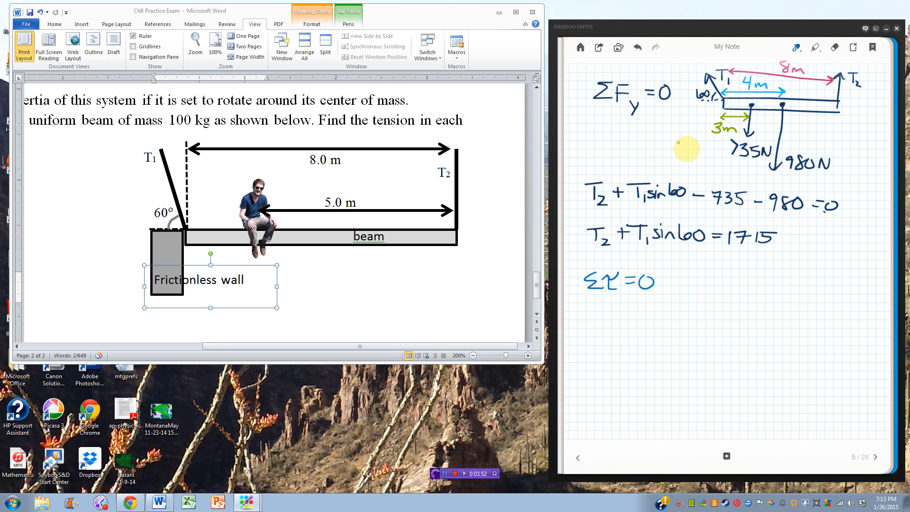
pyautogui.moveTo(738, 139)
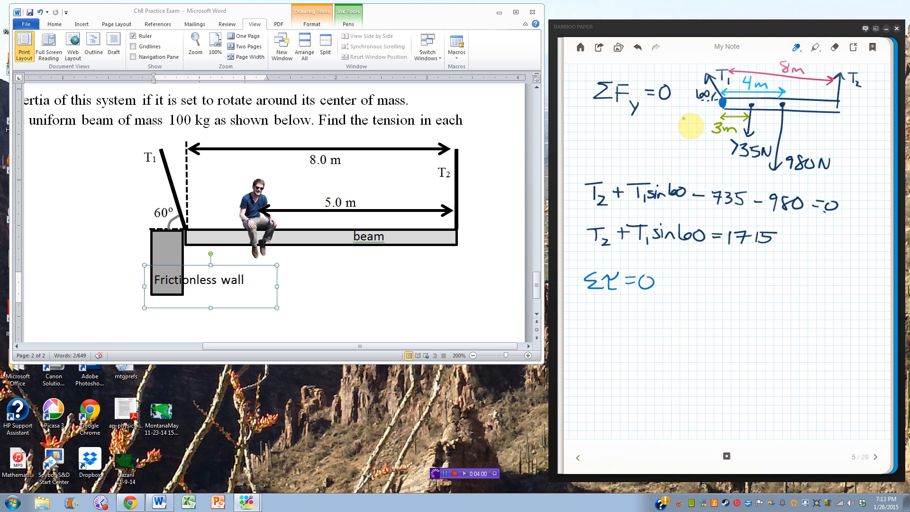
pyautogui.moveTo(725, 85)
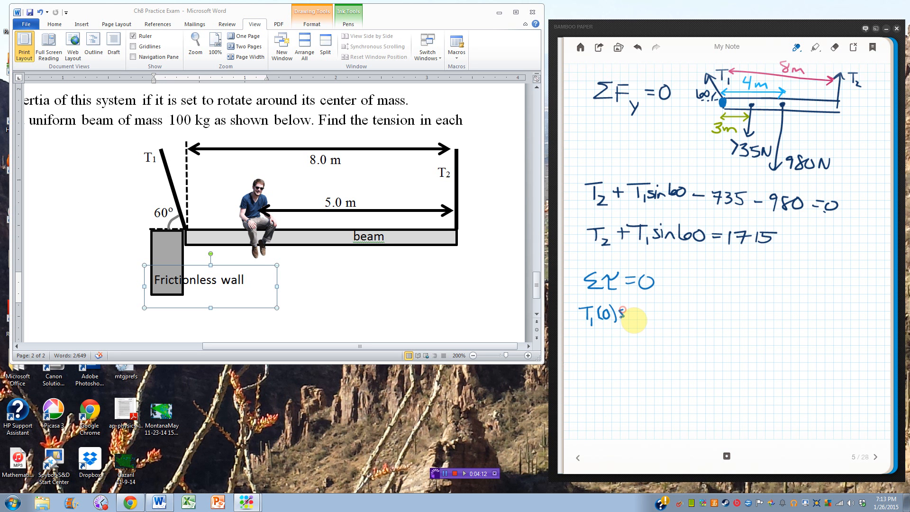
# Write ΣT = 0 as T1(0)sin60 − 735(3) − 980(4) + T2(8) = 0 below the force equations.
pyautogui.write('sin60')
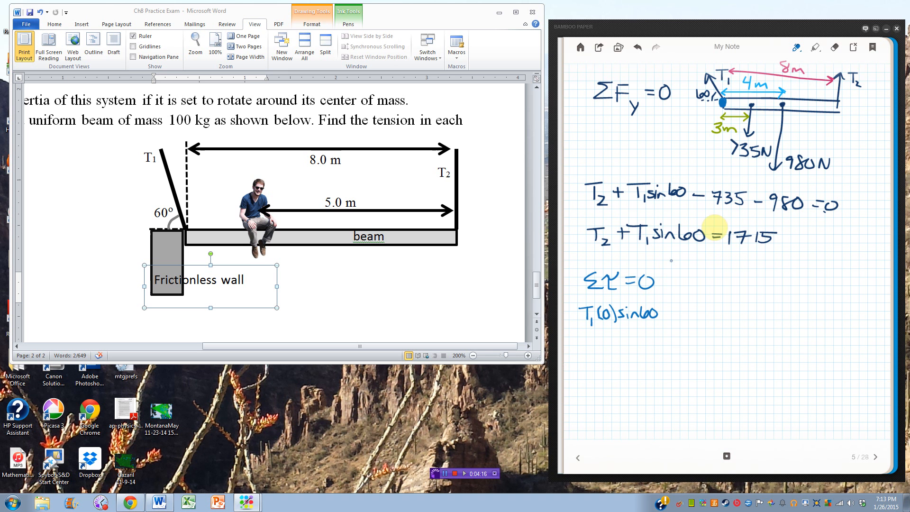
pyautogui.moveTo(853, 125)
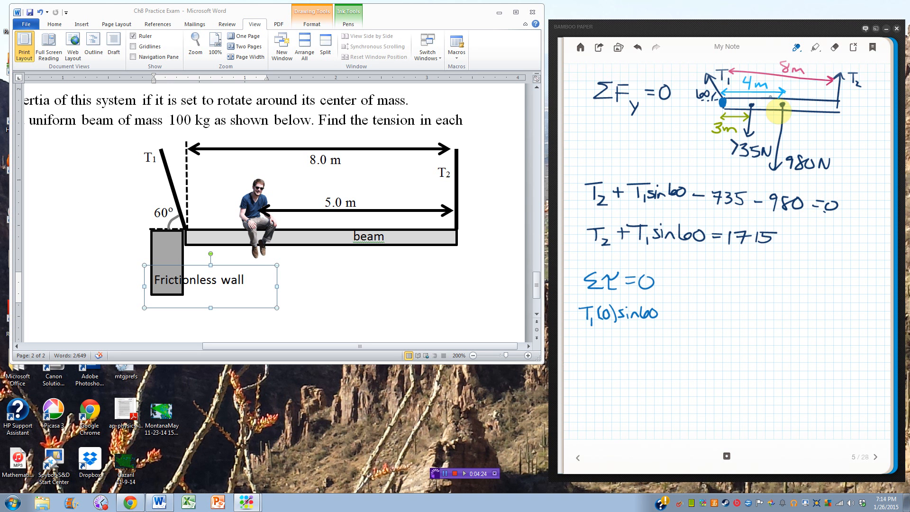
pyautogui.moveTo(728, 172)
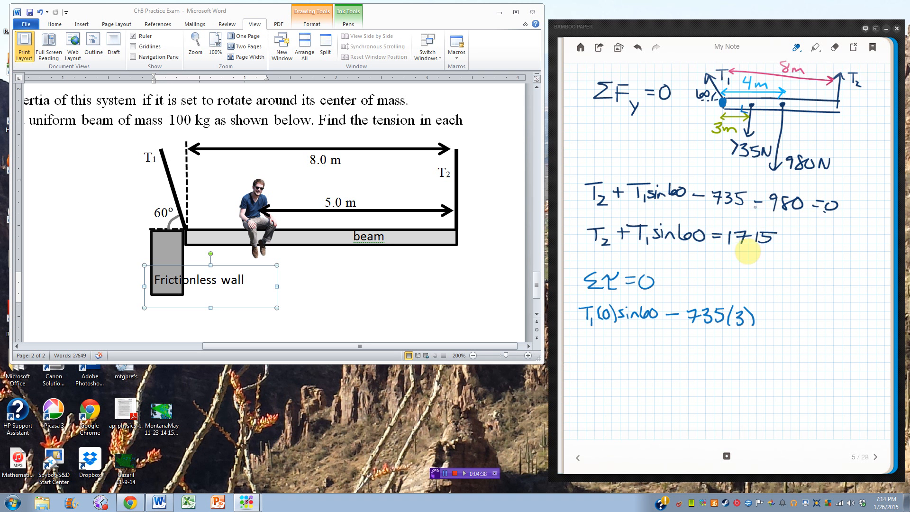
pyautogui.moveTo(773, 329)
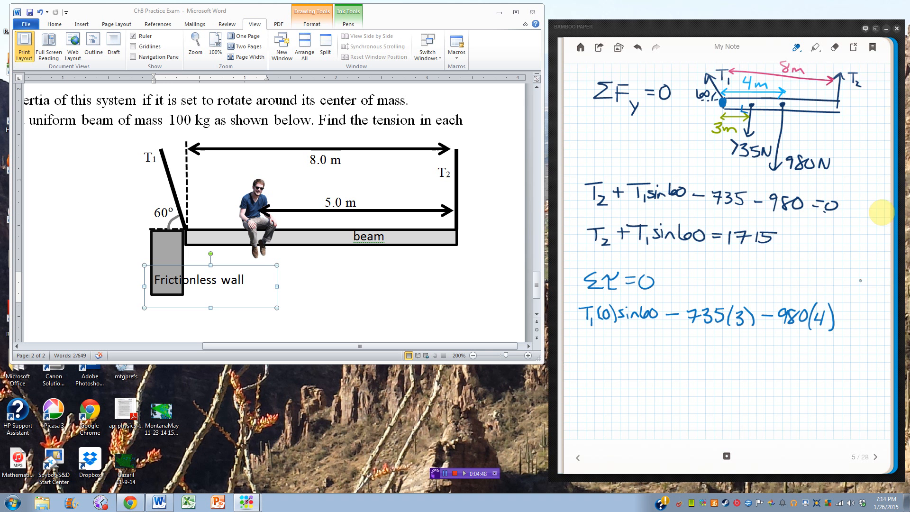
pyautogui.moveTo(792, 280)
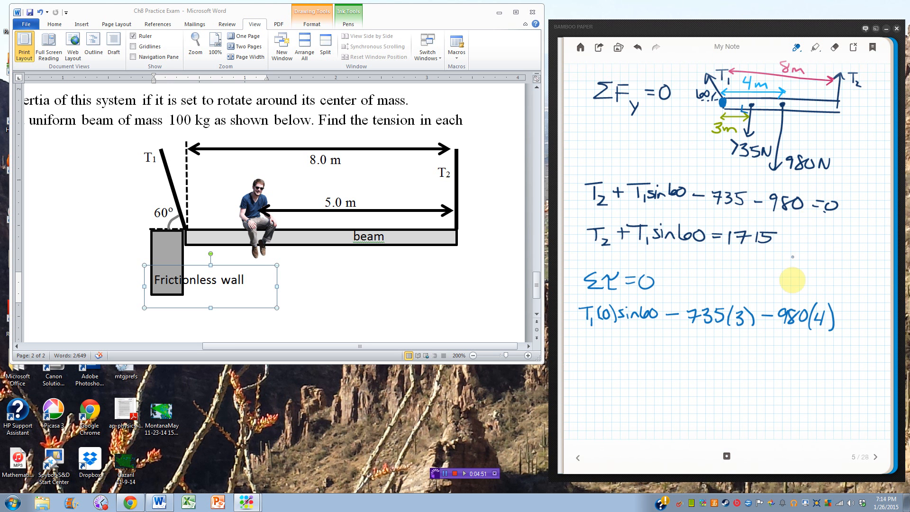
pyautogui.moveTo(637, 341)
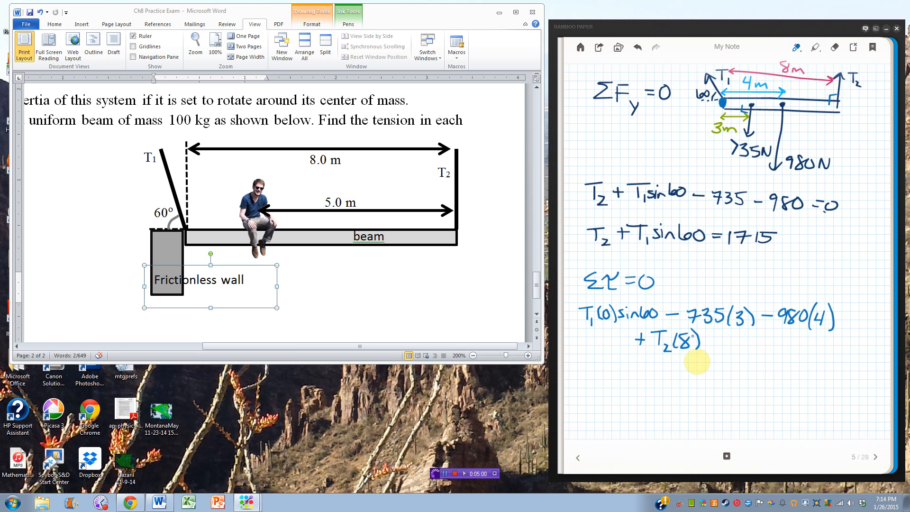
pyautogui.moveTo(719, 342)
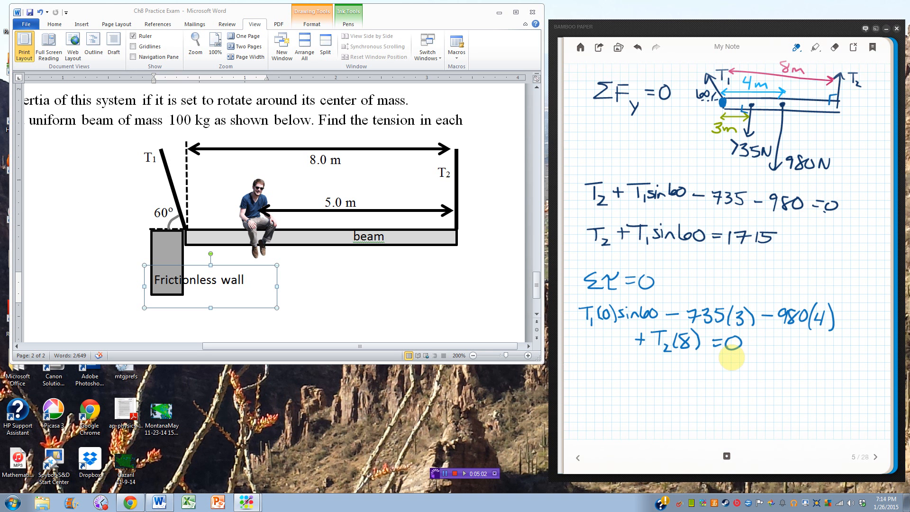
pyautogui.click(795, 48)
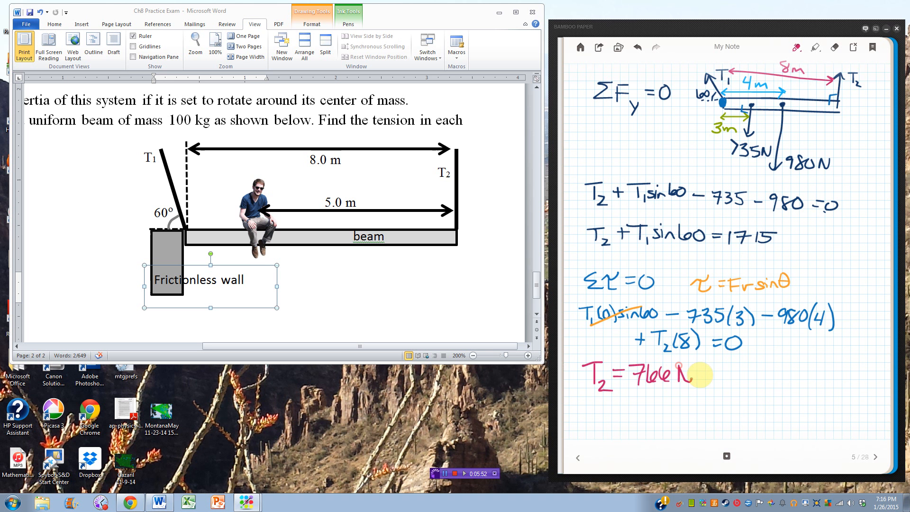
pyautogui.moveTo(583, 352)
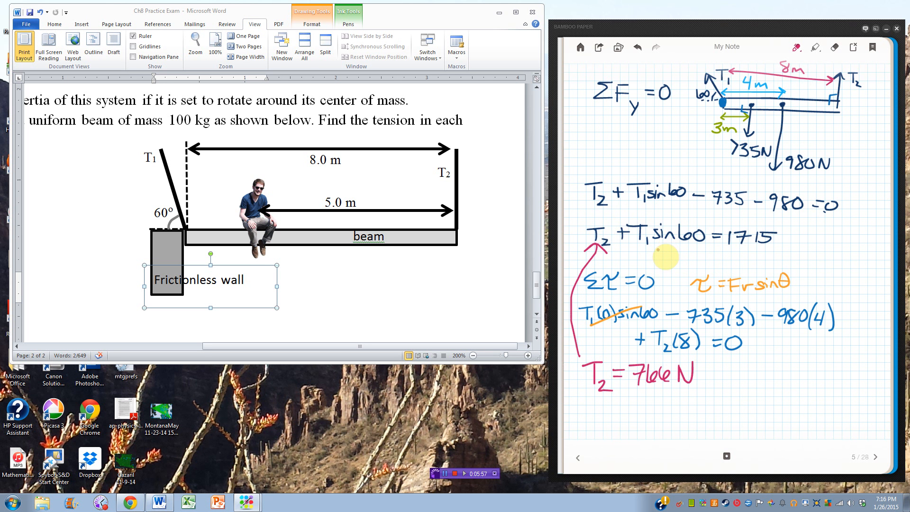
pyautogui.moveTo(654, 247)
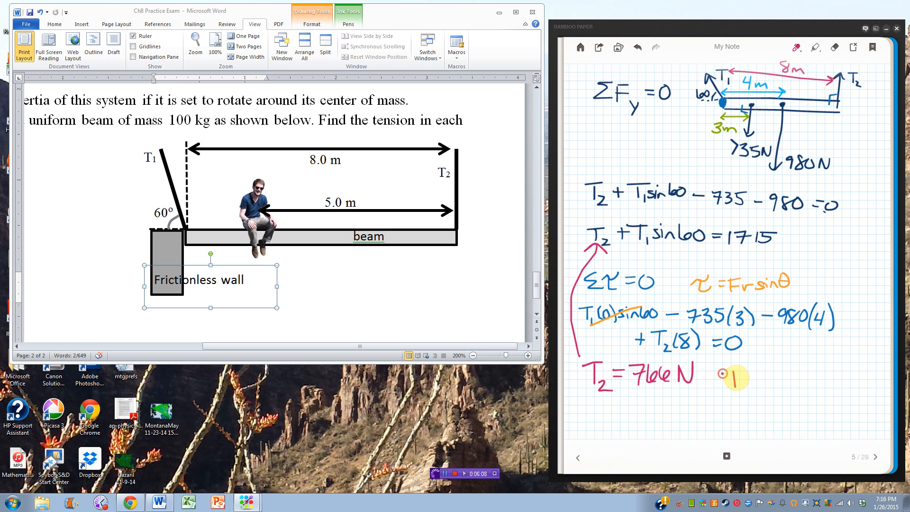
pyautogui.moveTo(745, 394)
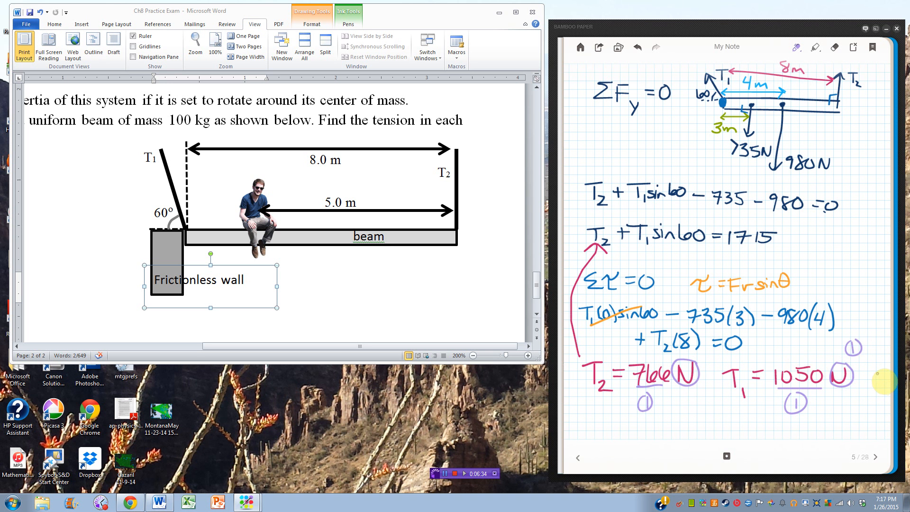
pyautogui.moveTo(777, 421)
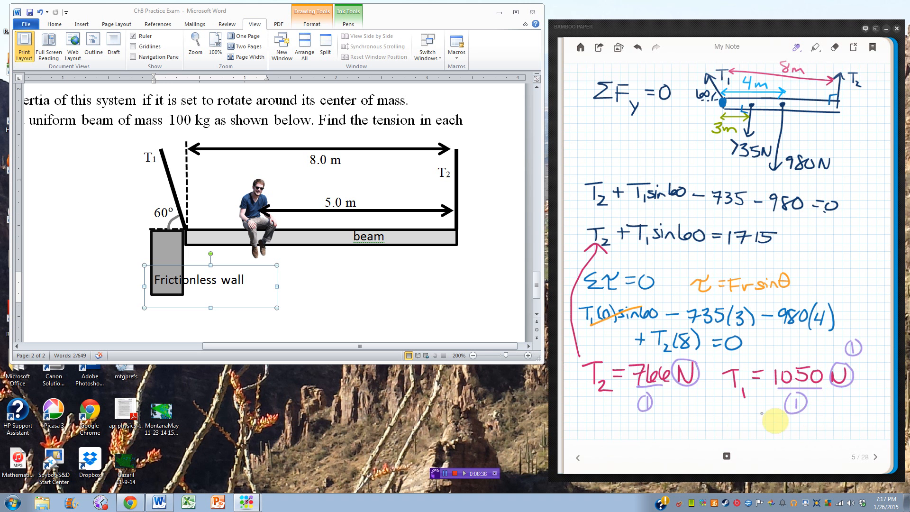
pyautogui.moveTo(597, 103)
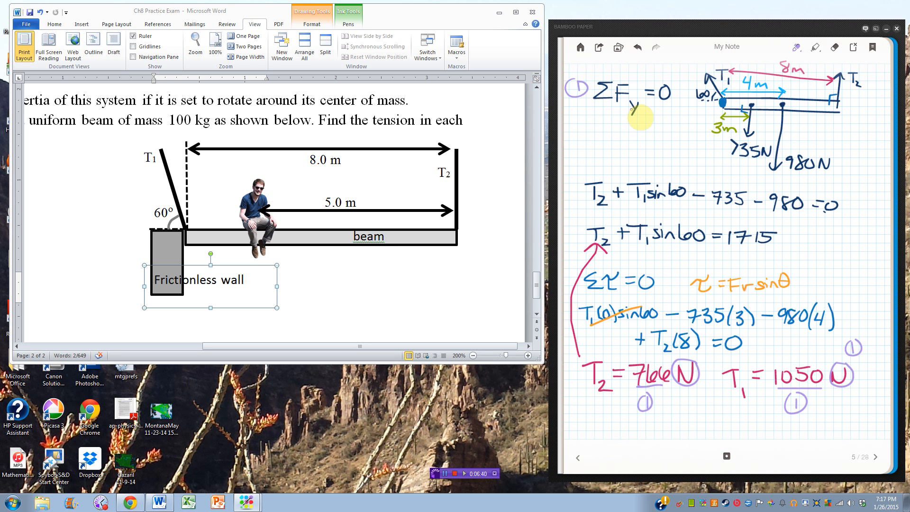
pyautogui.moveTo(591, 278)
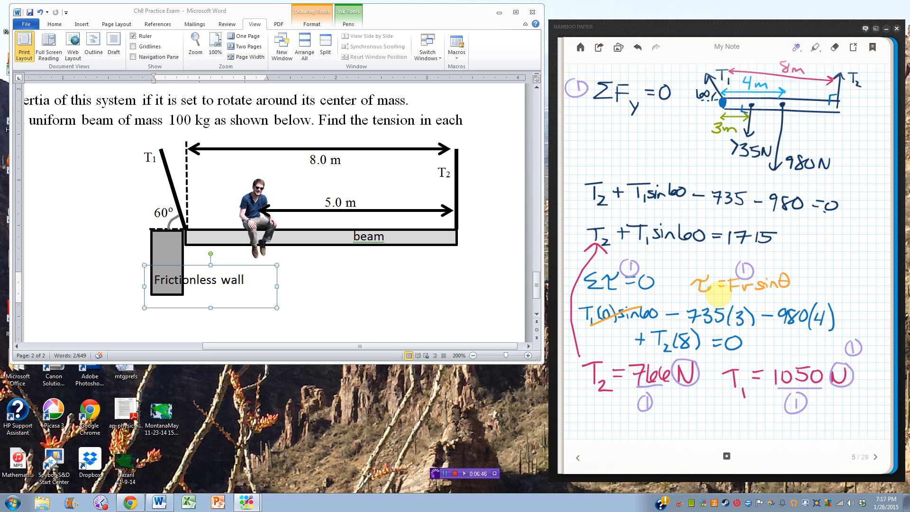
pyautogui.moveTo(790, 304)
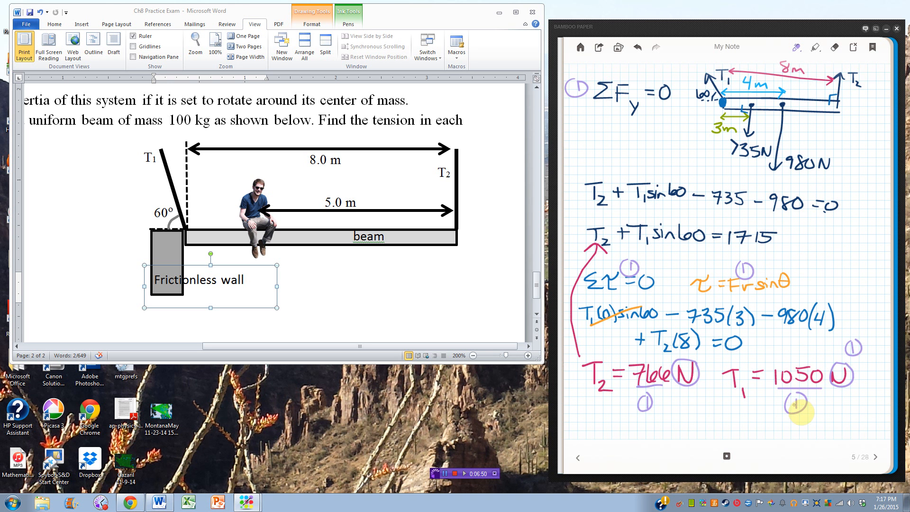
pyautogui.moveTo(648, 206)
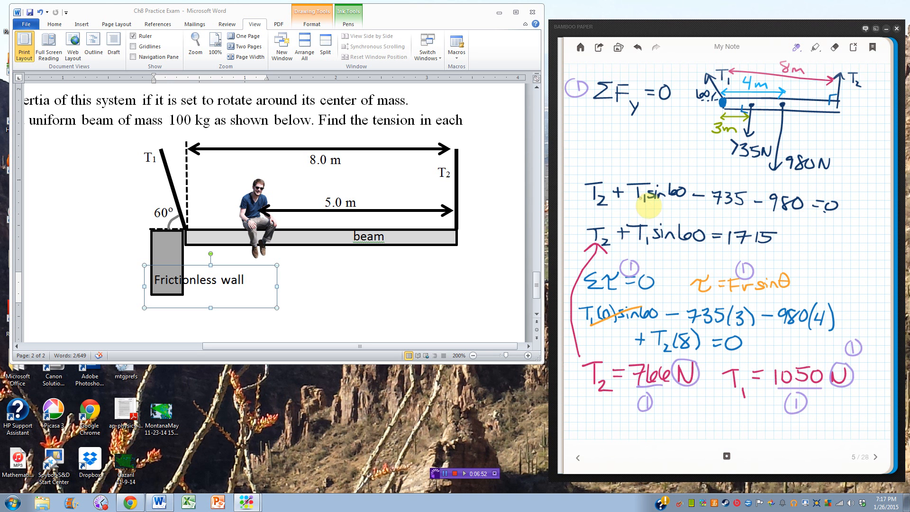
pyautogui.moveTo(709, 298)
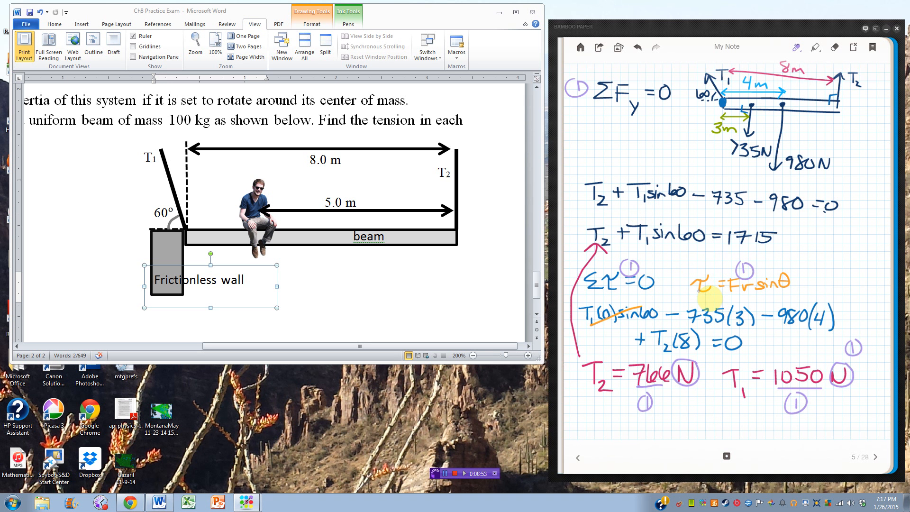